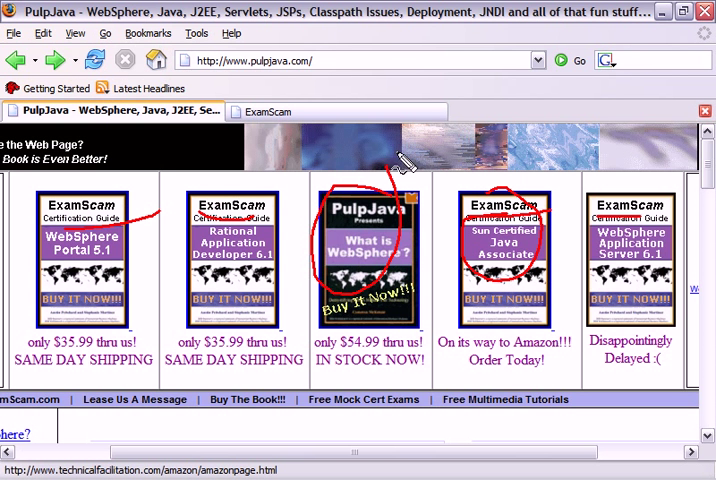
# Switch from the Firefox PulpJava page back to the IBM Rational workbench window
pyautogui.click(270, 111)
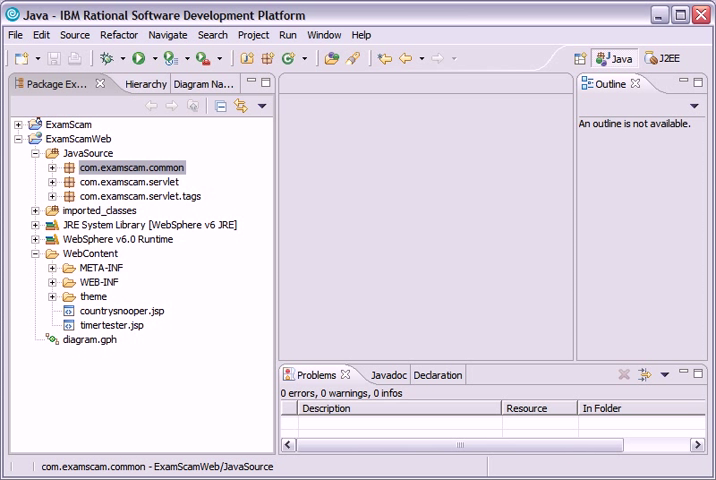
# Select ExamScamWeb's WebContent folder and switch the workbench to the Web perspective
pyautogui.click(105, 184)
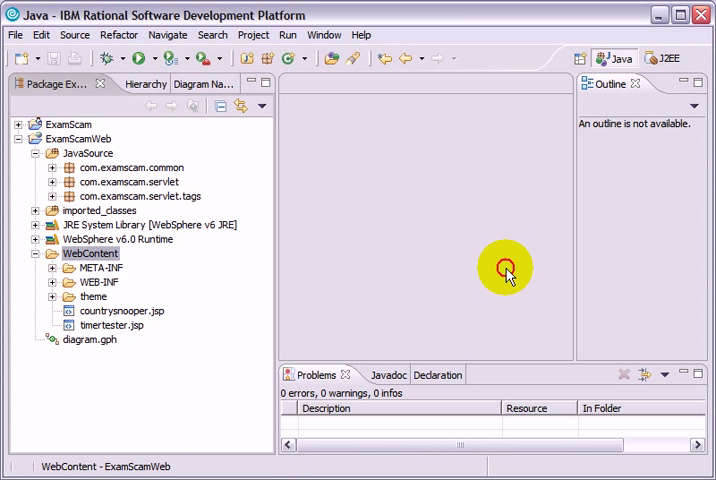
pyautogui.click(323, 34)
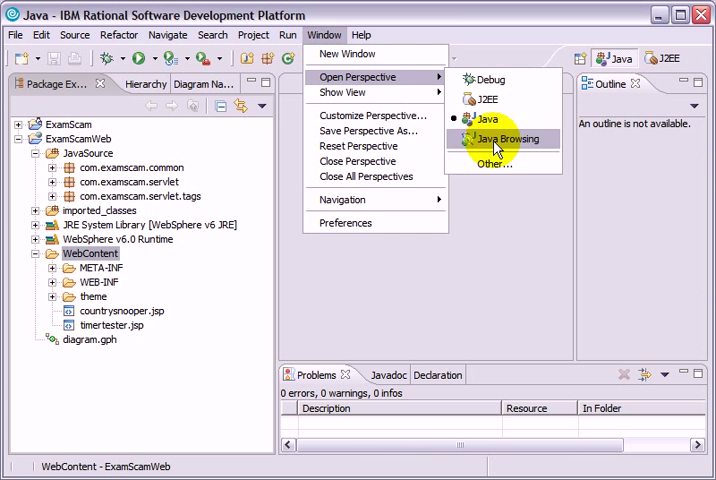
pyautogui.click(494, 163)
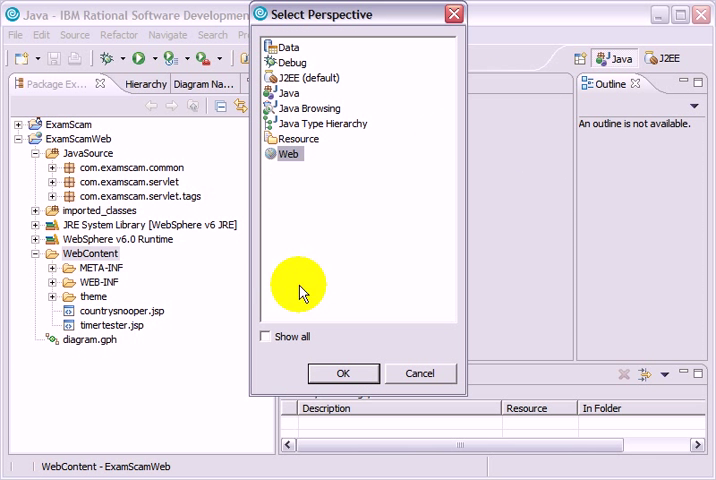
pyautogui.click(342, 373)
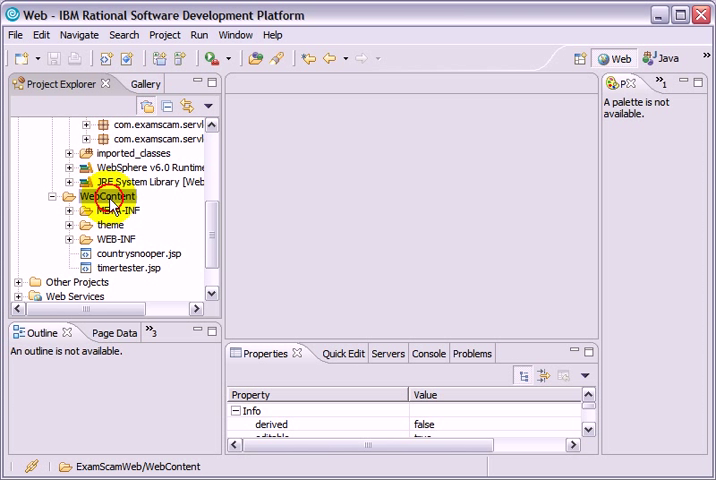
# Create a new HTML/XHTML file named numberguesser.html in the WebContent folder
pyautogui.rightClick(98, 196)
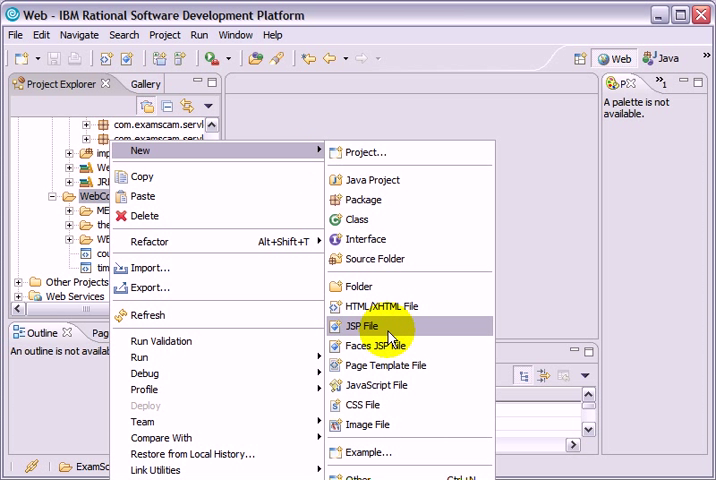
pyautogui.click(381, 306)
pyautogui.write('num')
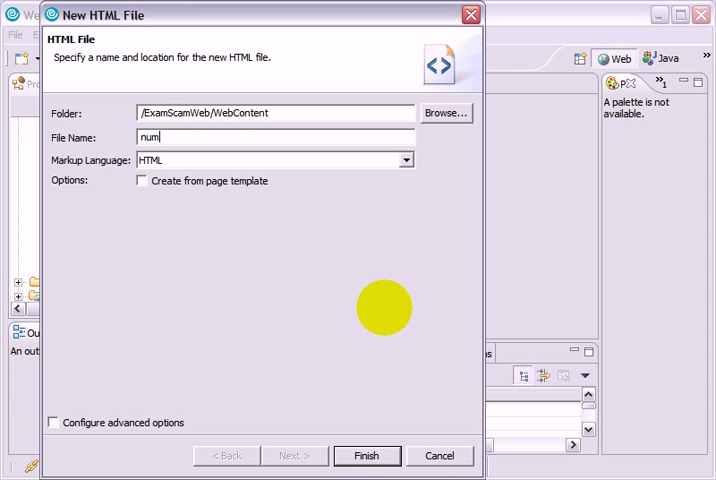
pyautogui.write('berguesser.htmlb')
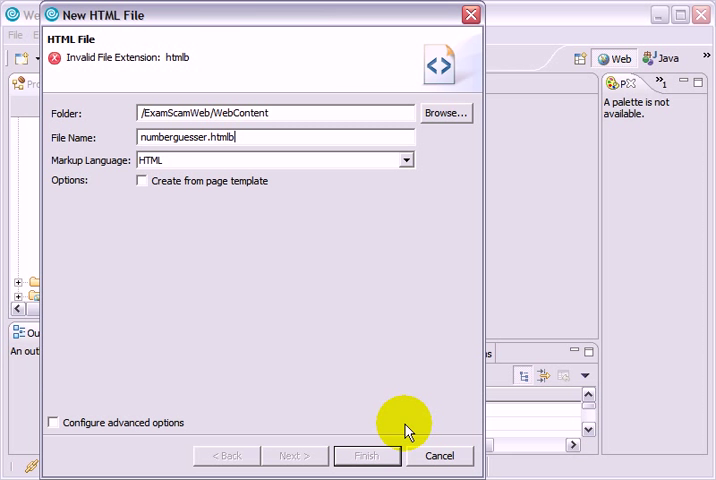
pyautogui.click(439, 455)
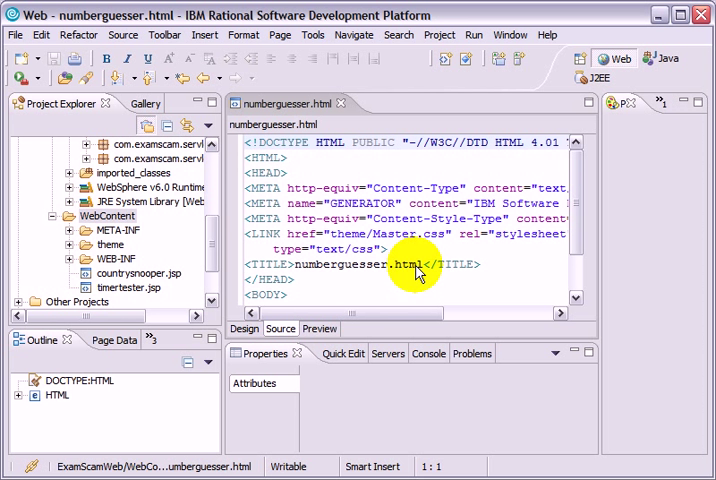
# In Design view add the number-picking prompt and a form containing a text field named guess
pyautogui.click(244, 328)
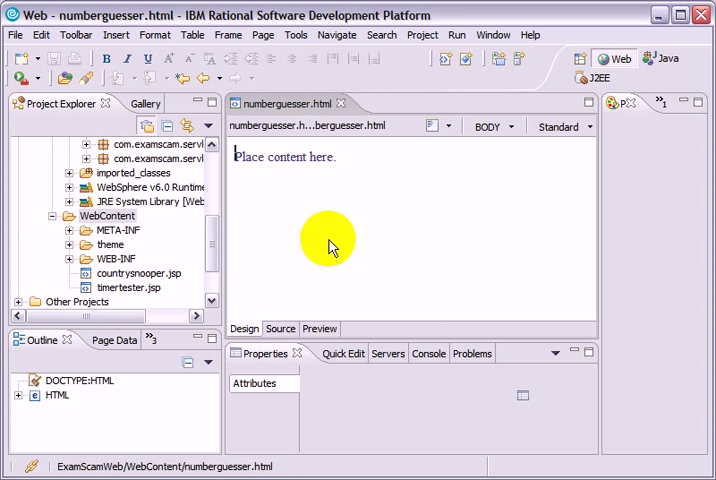
pyautogui.moveTo(345, 165)
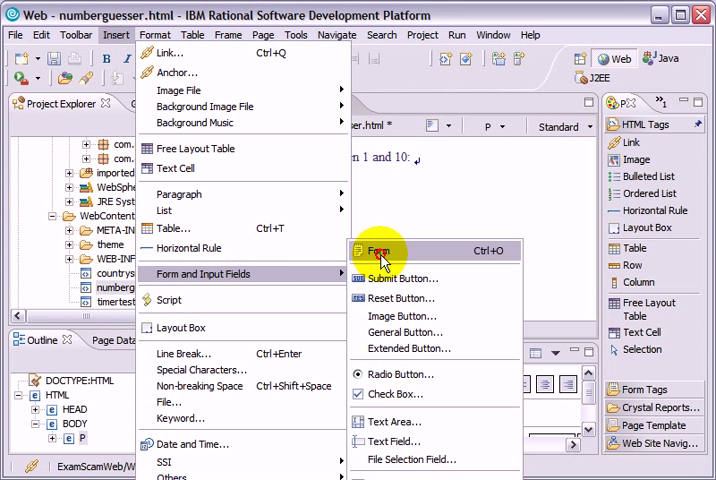
pyautogui.click(378, 250)
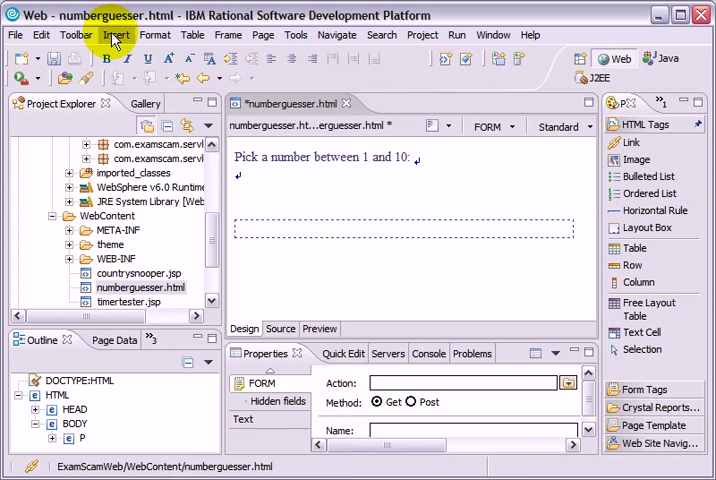
pyautogui.click(116, 34)
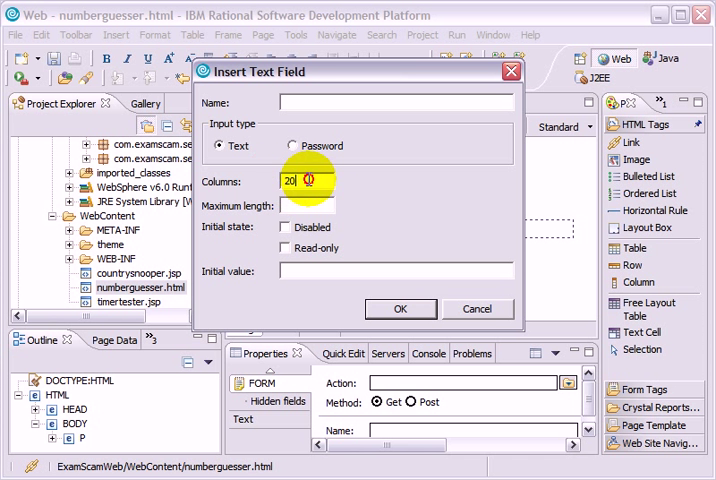
pyautogui.write('guess')
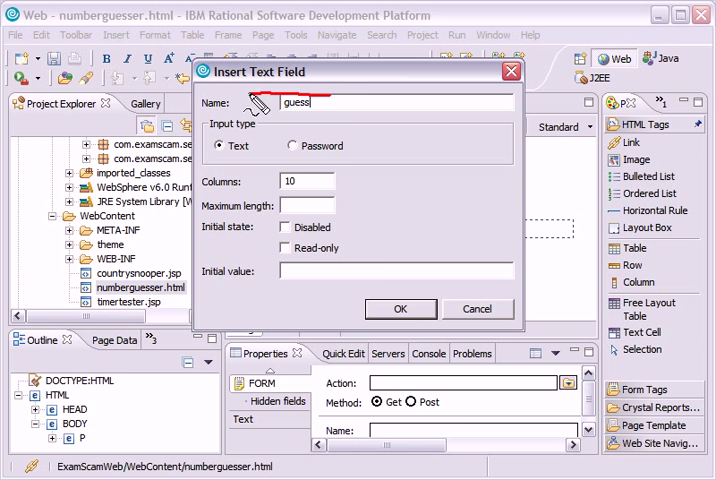
pyautogui.click(400, 308)
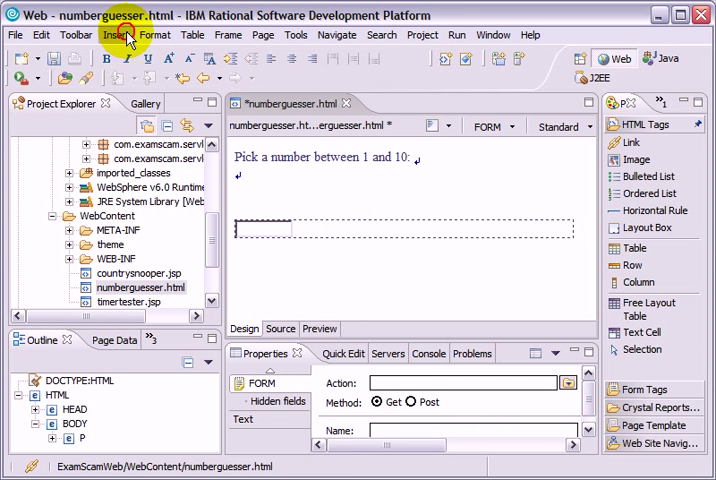
# Add a submit button labelled SUBMIT to the form
pyautogui.click(115, 35)
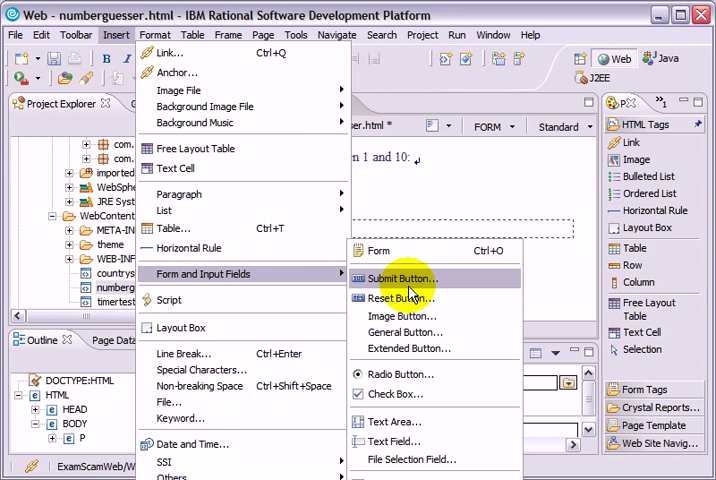
pyautogui.click(398, 278)
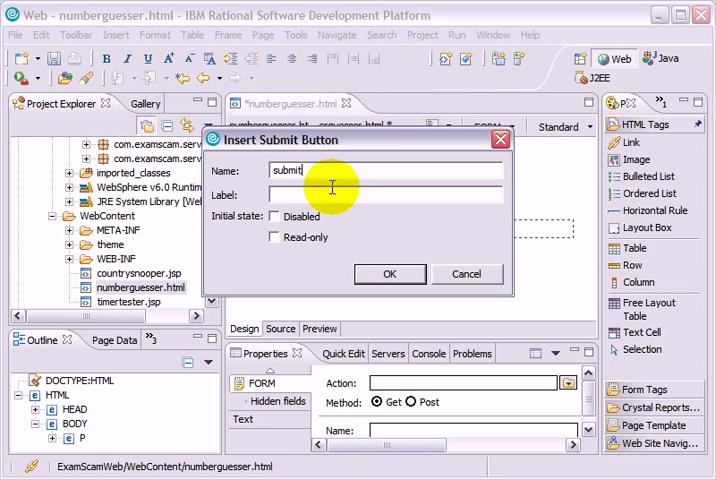
pyautogui.write('SUB')
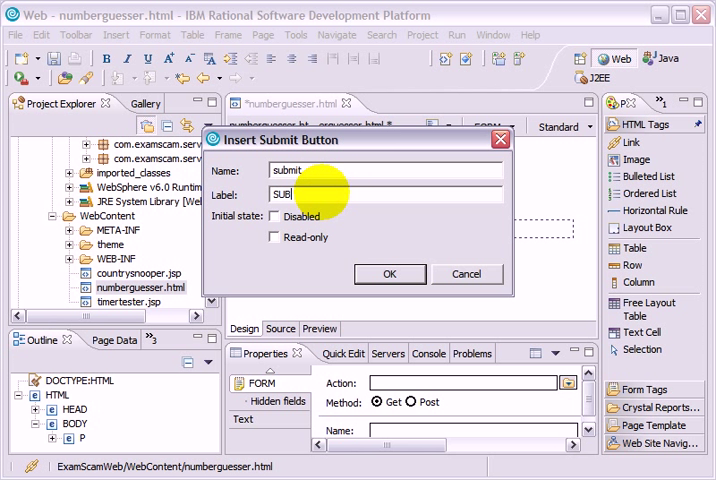
pyautogui.click(390, 274)
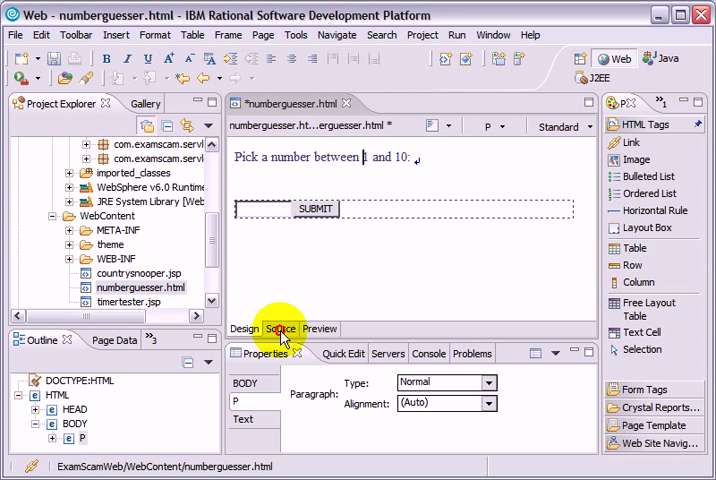
# In the source give the FORM tag method="post" and action="NumberGuesserServlet", then save
pyautogui.click(281, 328)
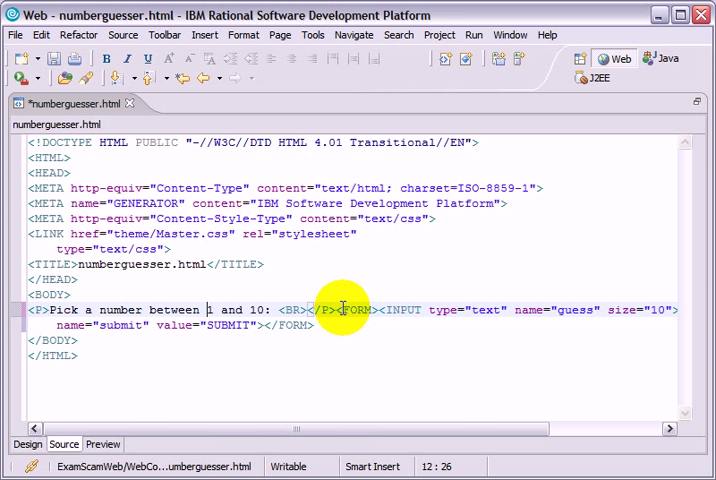
pyautogui.press('Enter')
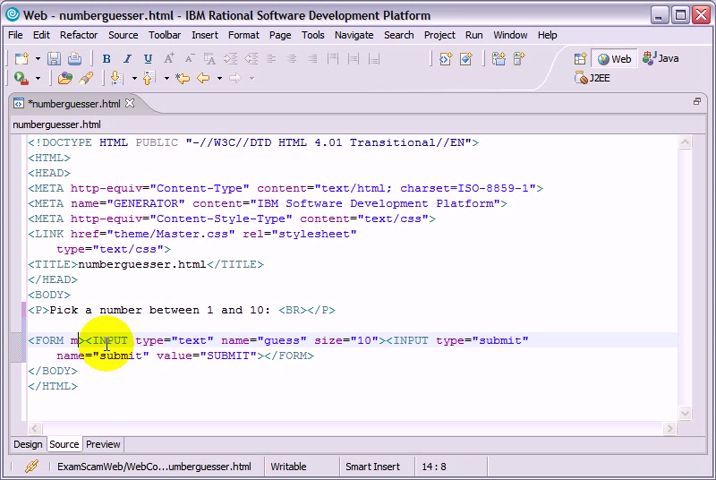
pyautogui.write('ethod')
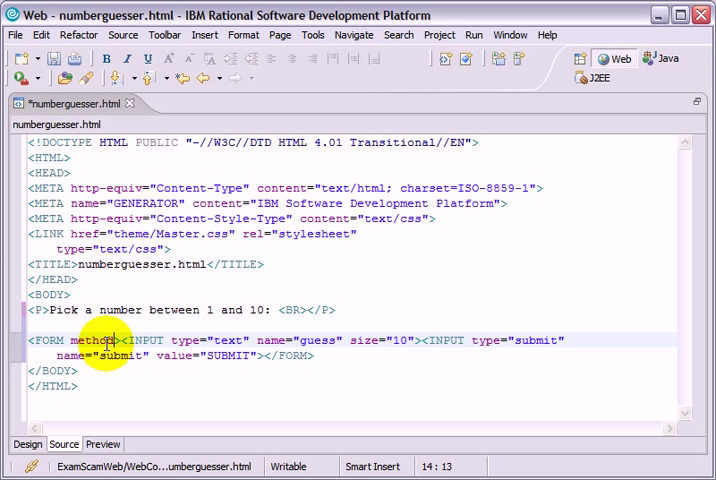
pyautogui.write('="post"')
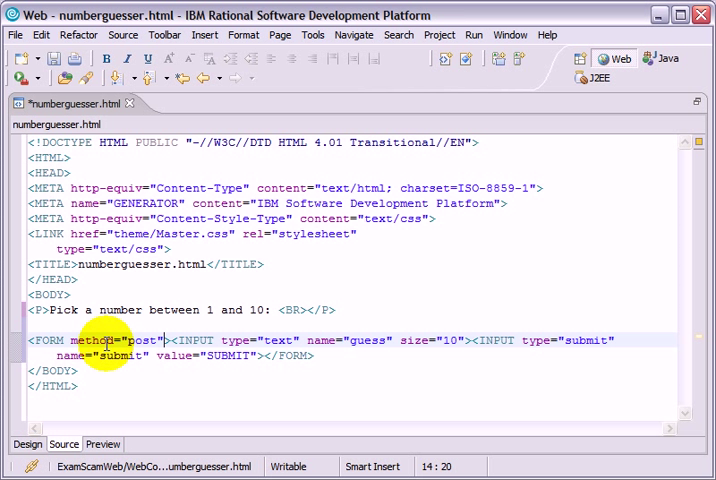
pyautogui.doubleClick(135, 340)
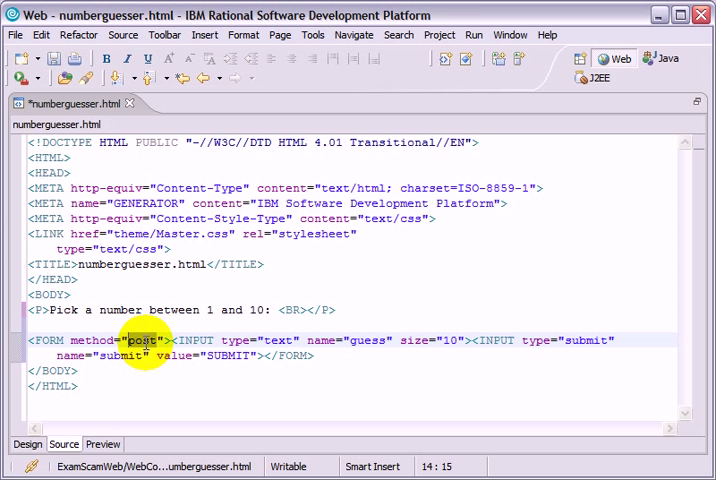
pyautogui.moveTo(178, 356)
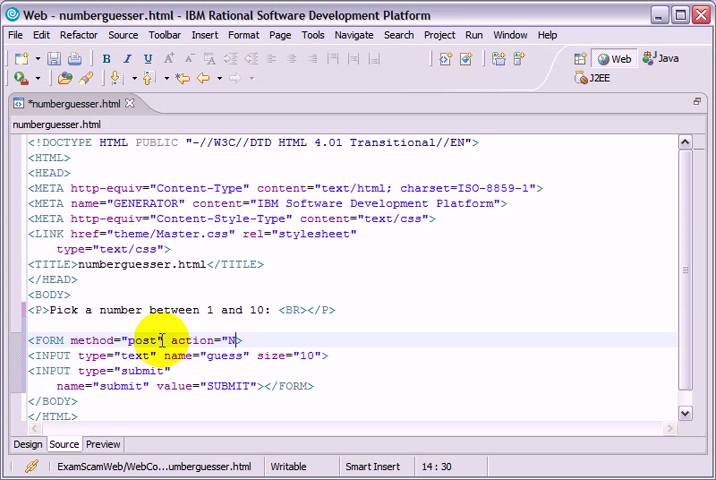
pyautogui.write('umberGuesserServlet')
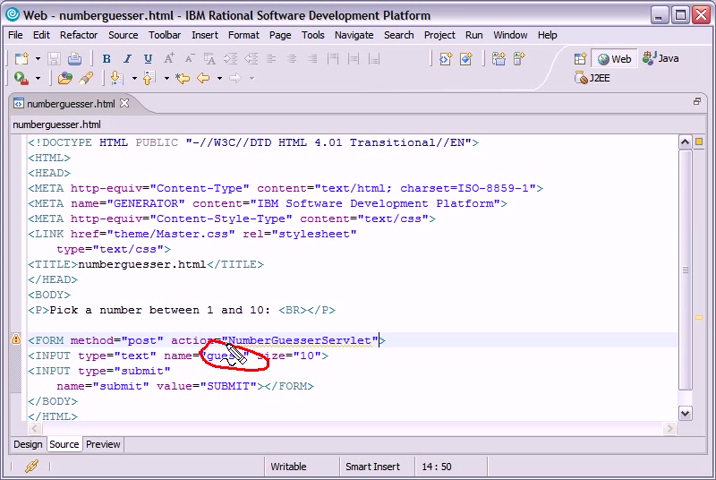
pyautogui.moveTo(227, 395)
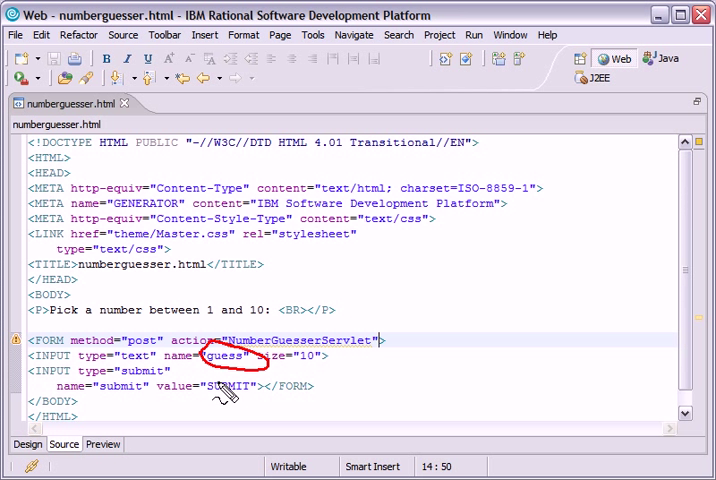
pyautogui.moveTo(205, 385)
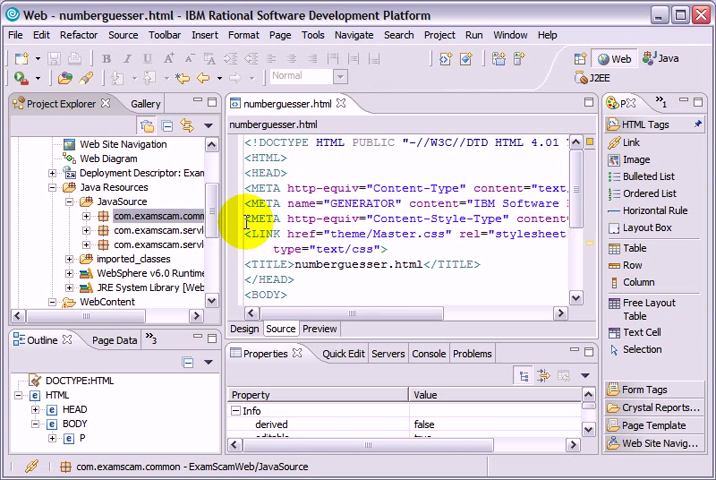
# Start a new servlet named NumberGuesserServlet from the com.examscam.servlet package
pyautogui.click(155, 232)
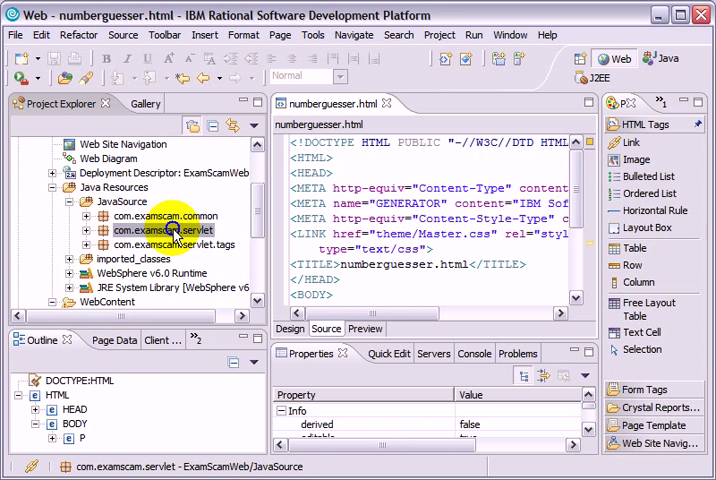
pyautogui.rightClick(152, 230)
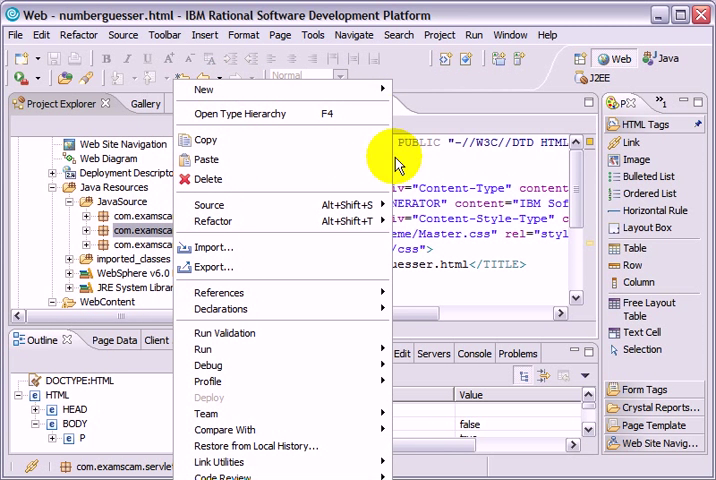
pyautogui.click(203, 88)
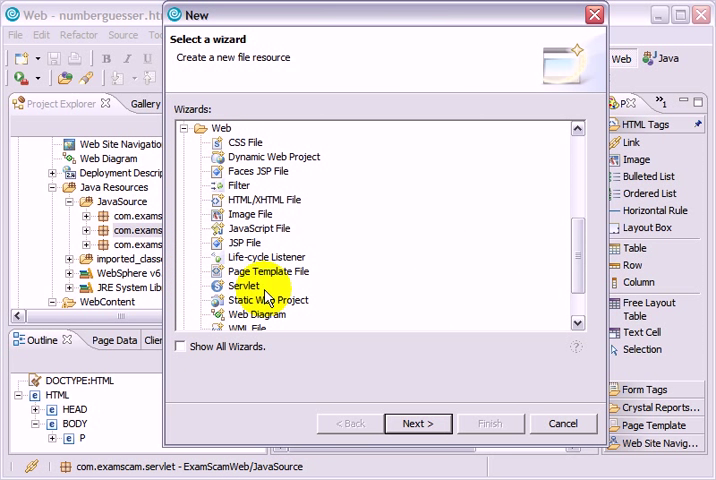
pyautogui.click(244, 285)
pyautogui.write('NumberGuesse')
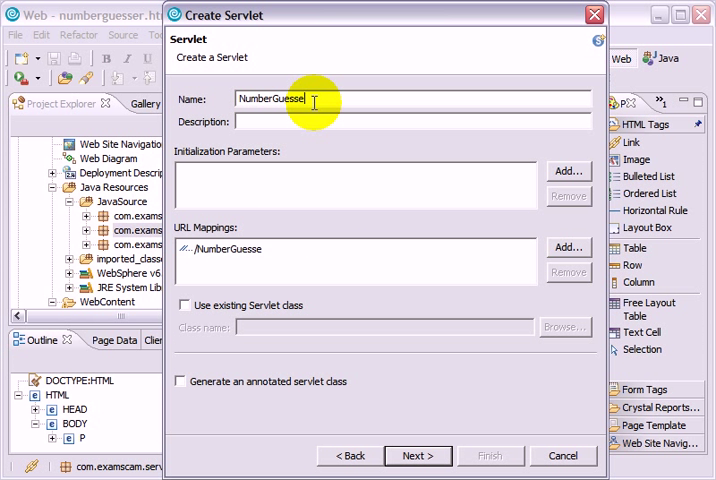
pyautogui.write('rServlet')
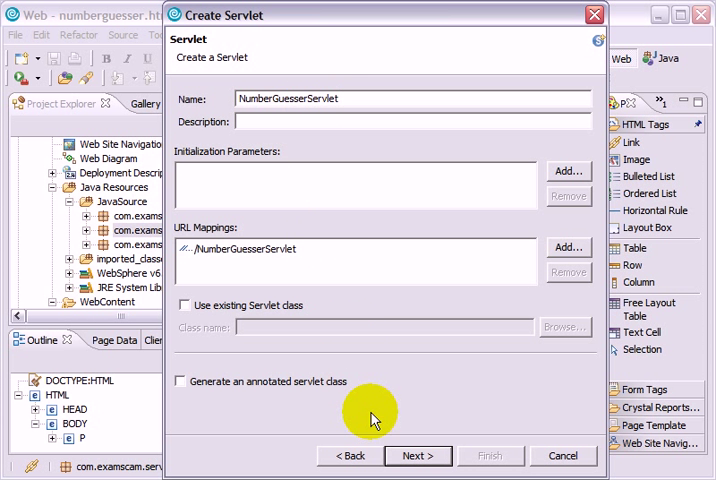
pyautogui.click(416, 455)
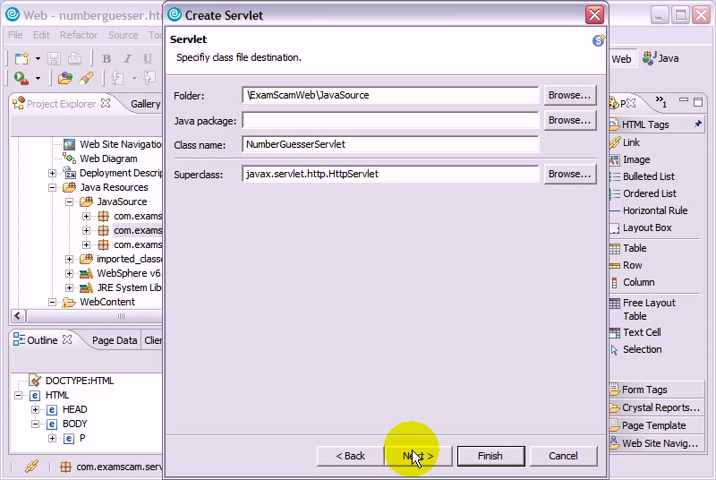
# Set the package to com.examscam.servlet, uncheck doGet leaving only doPost, and finish the servlet
pyautogui.write('com.e')
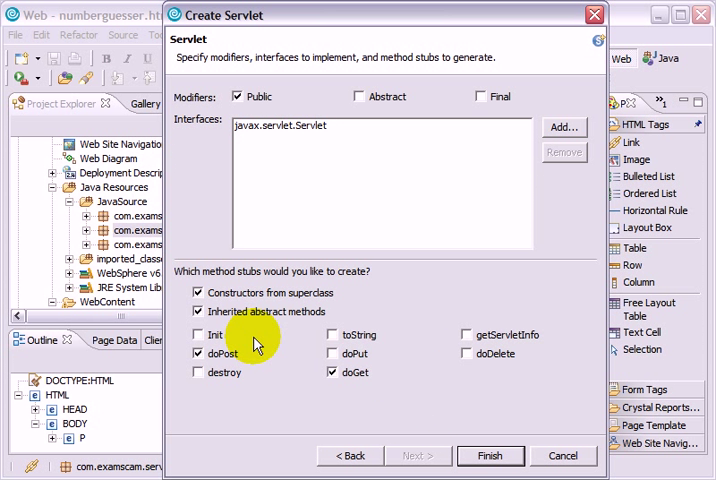
pyautogui.click(332, 372)
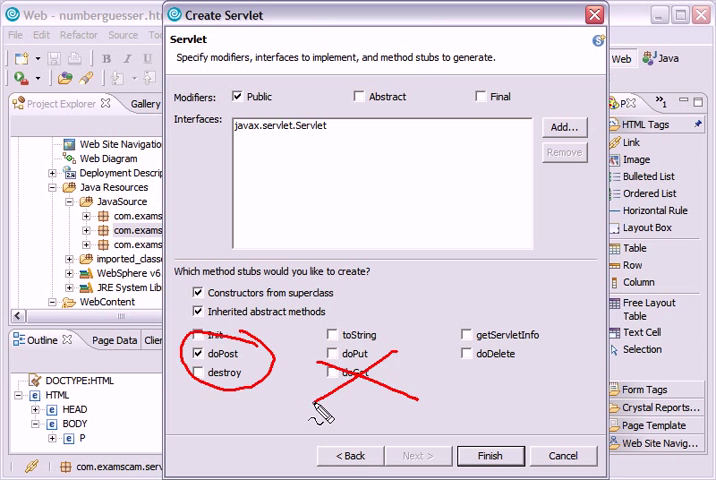
pyautogui.click(490, 455)
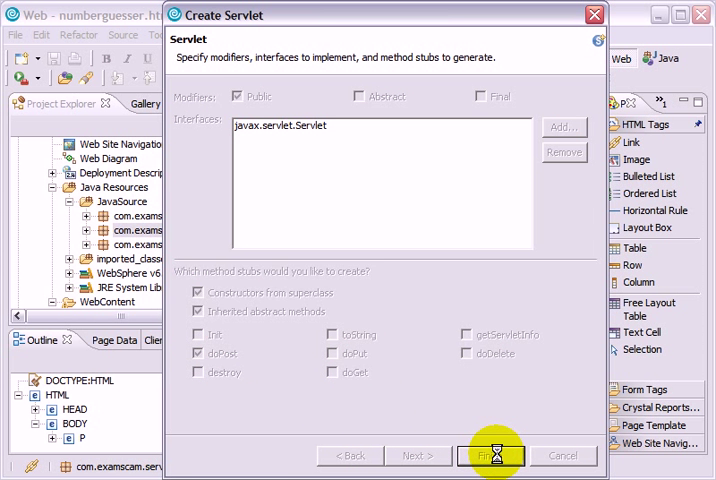
pyautogui.click(491, 455)
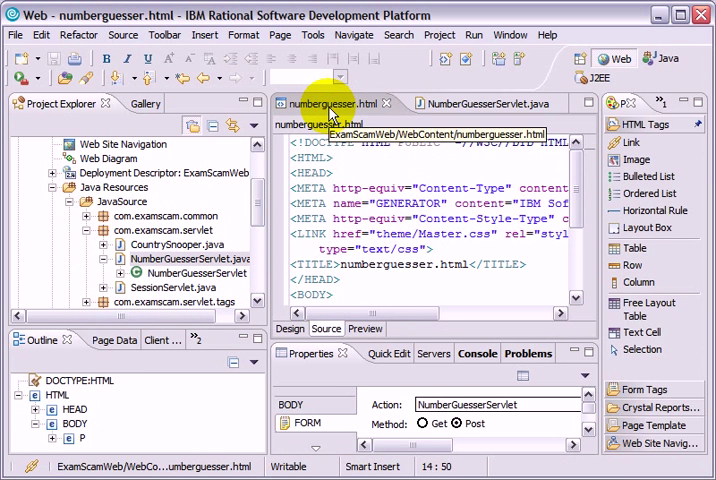
# Bring the NumberGuesserServlet.java editor into focus showing its empty doPost method
pyautogui.scroll(-3)
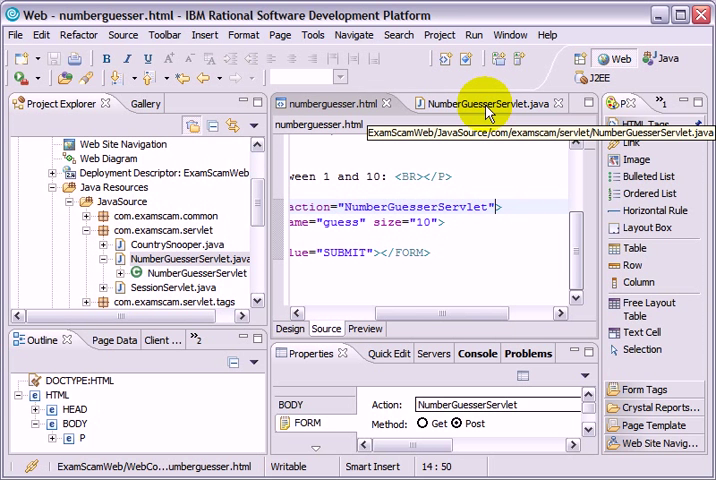
pyautogui.click(463, 103)
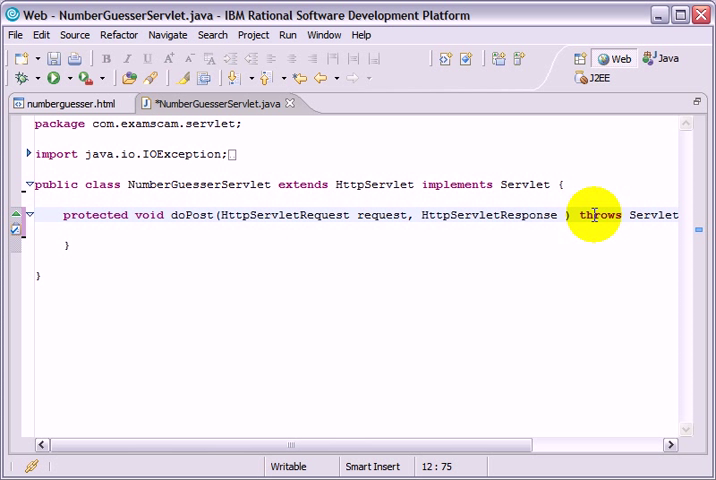
# Rename the argument to response and declare magicNumber = System.currentTimeMillis() % 9 + 1 + "";
pyautogui.write('response')
pyautogui.write('li')
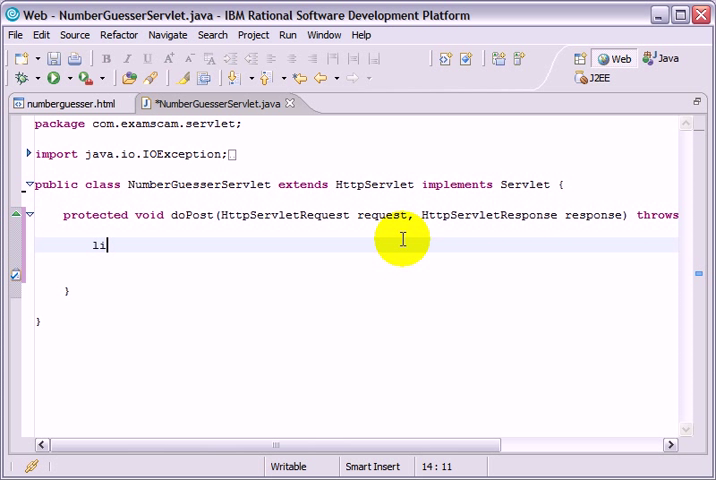
pyautogui.write('long mag')
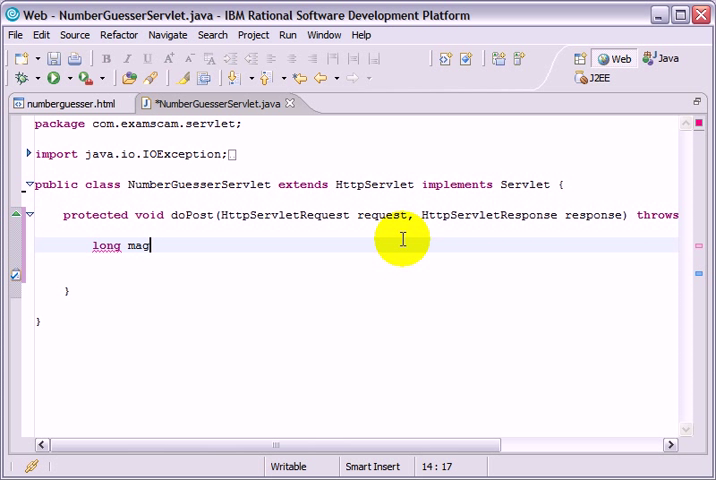
pyautogui.write('icNumber =')
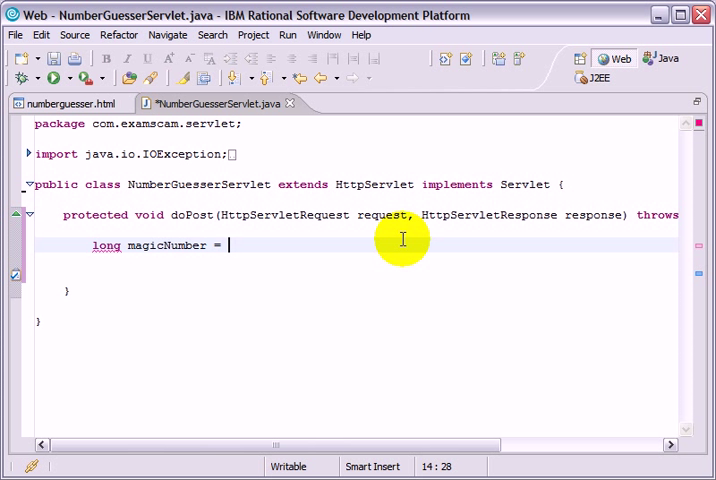
pyautogui.write('System.curre')
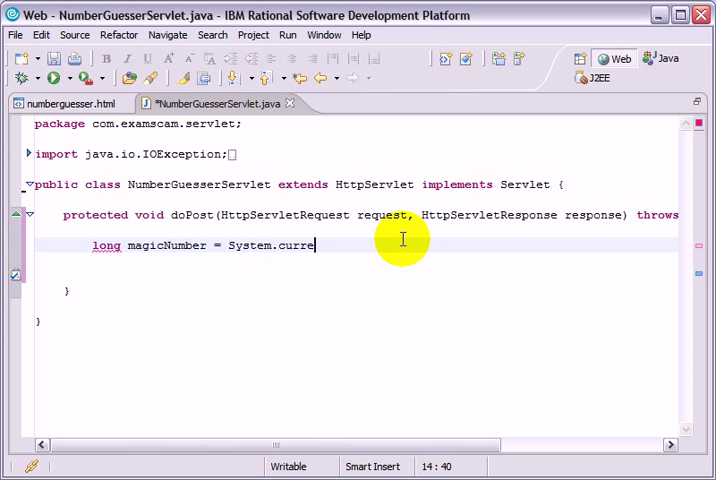
pyautogui.write('ntTimeMilli')
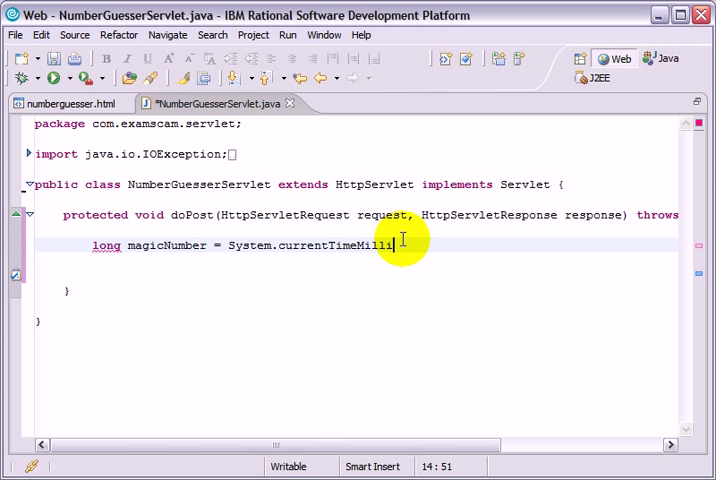
pyautogui.write('() %')
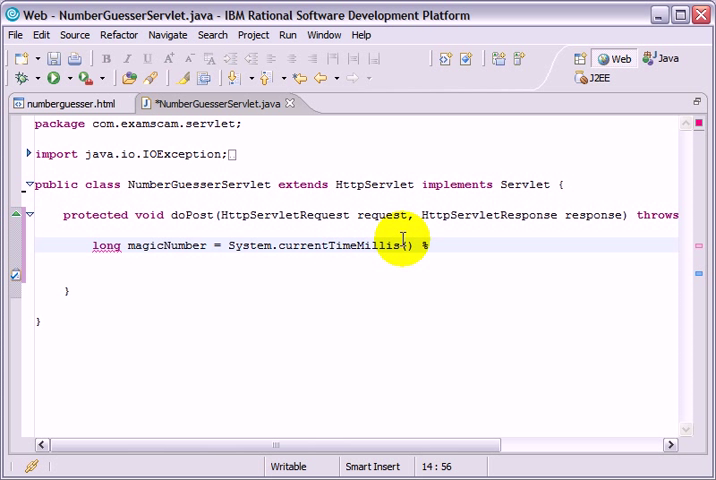
pyautogui.write('9')
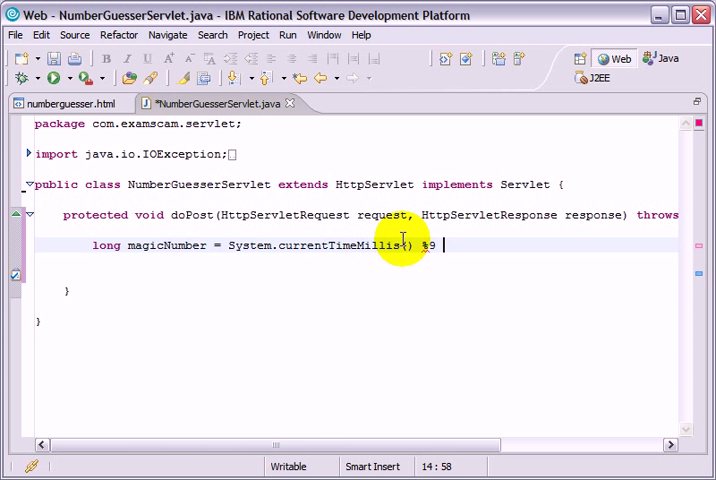
pyautogui.write('+')
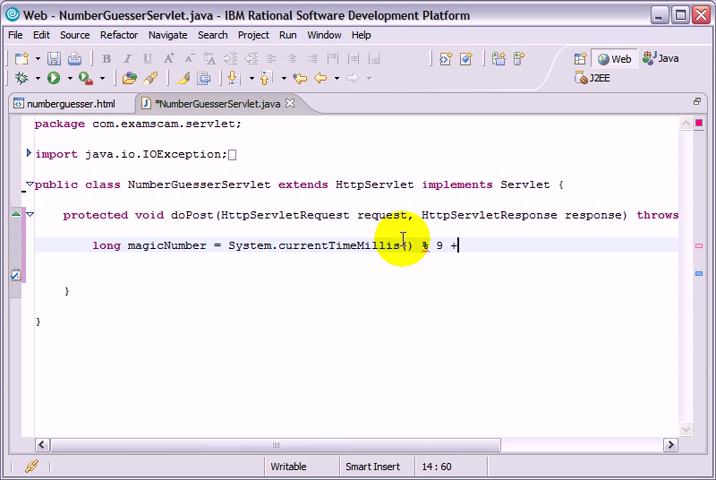
pyautogui.write('1')
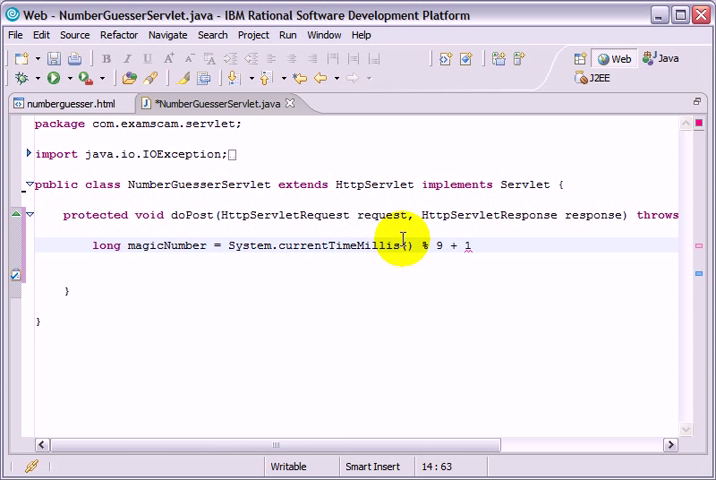
pyautogui.write('+"";')
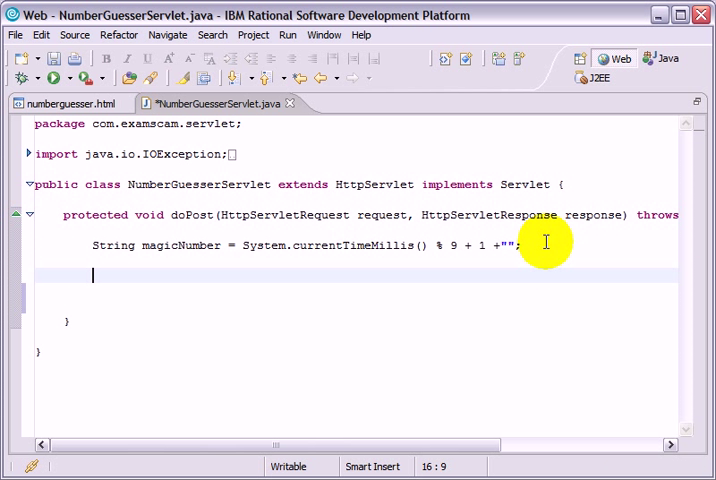
# Begin an if check and declare a String guess variable in doPost
pyautogui.write('if (')
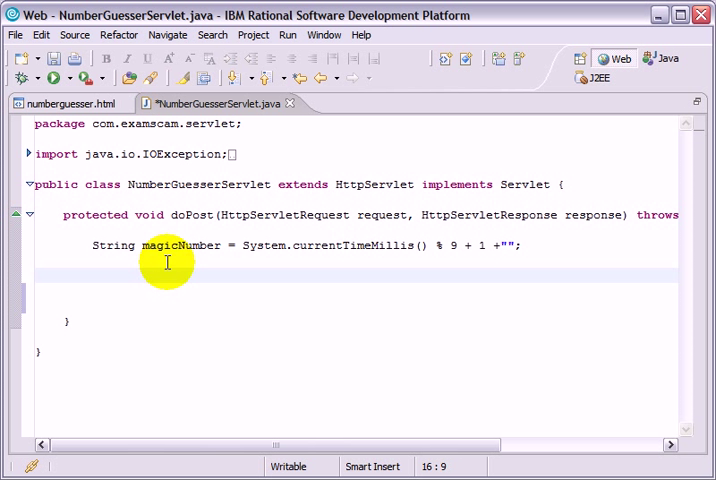
pyautogui.write('String guess =')
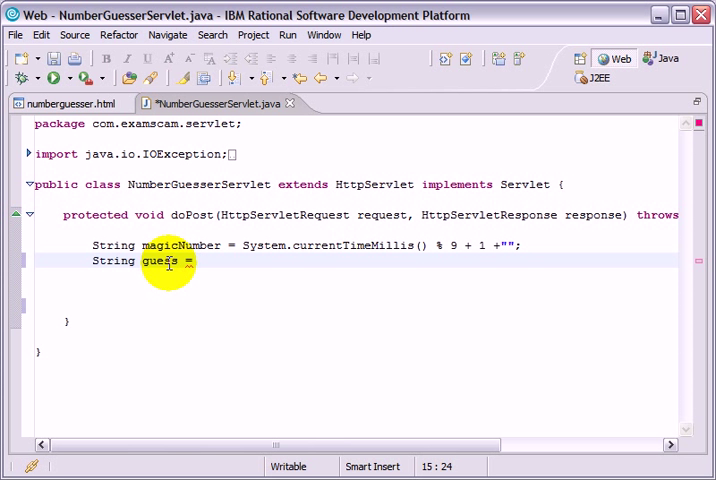
pyautogui.click(70, 103)
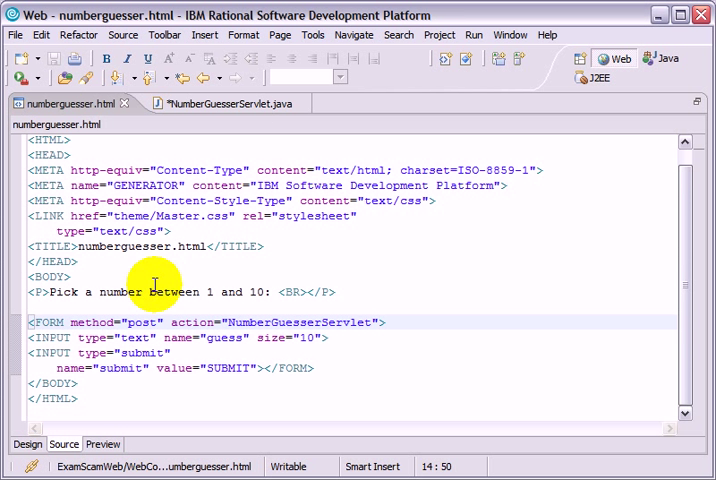
pyautogui.click(102, 444)
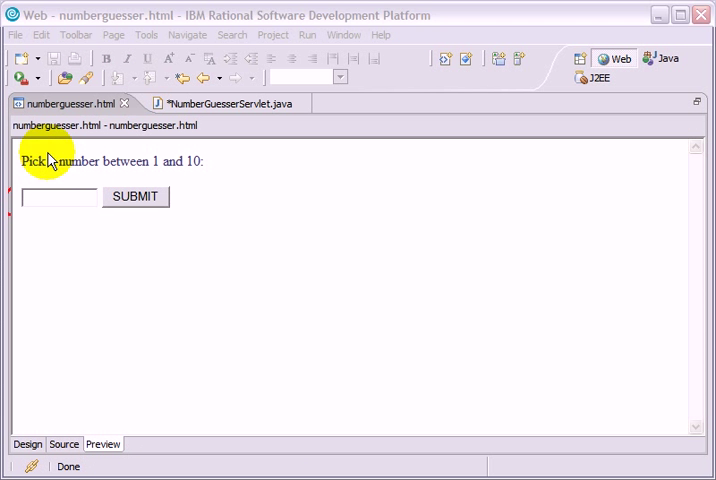
pyautogui.click(63, 444)
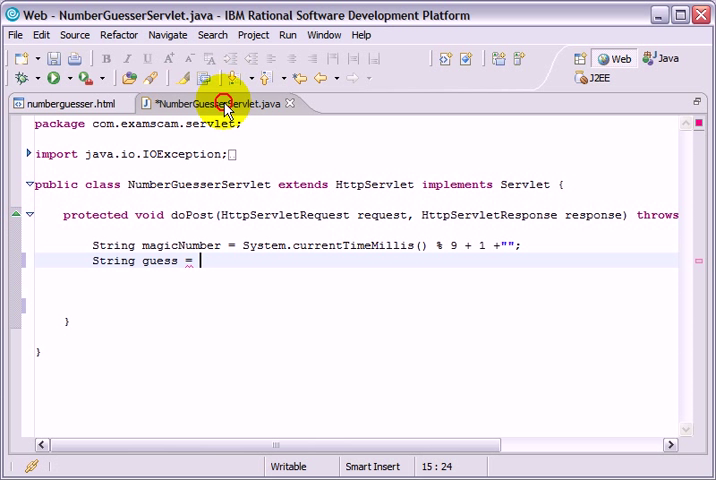
# Assign guess from request.getParameter("guess") and save the servlet
pyautogui.write('re')
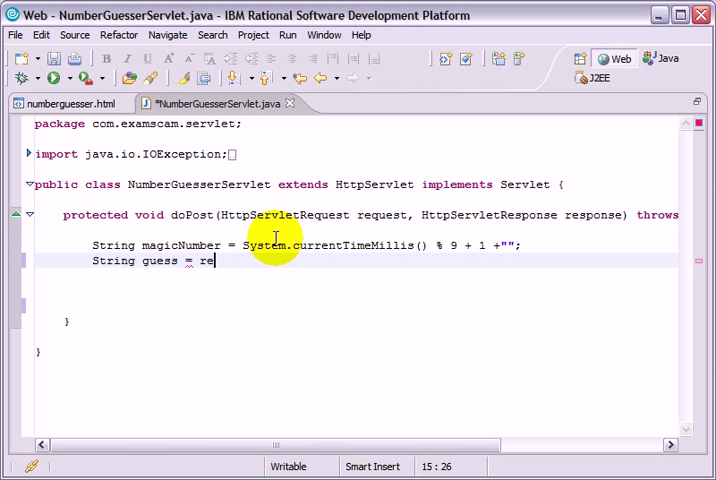
pyautogui.write('quest')
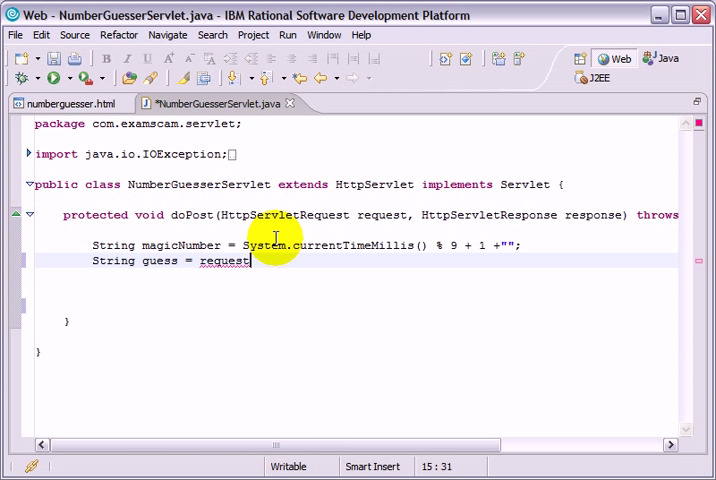
pyautogui.write('.getParameter("g')
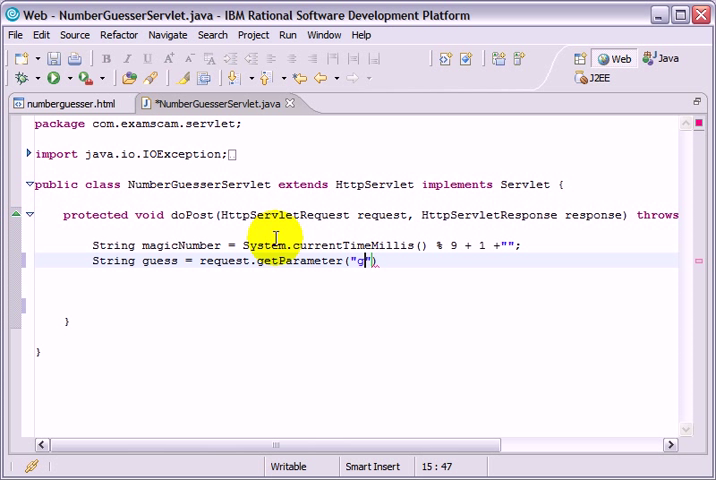
pyautogui.write('uess");')
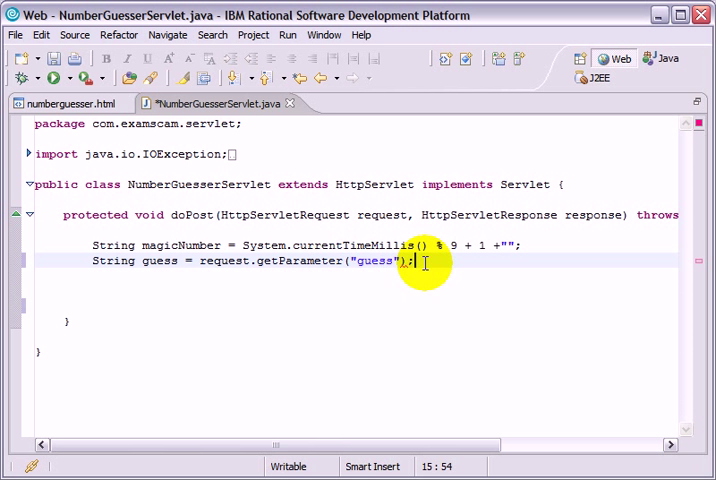
pyautogui.press('ctrl+s')
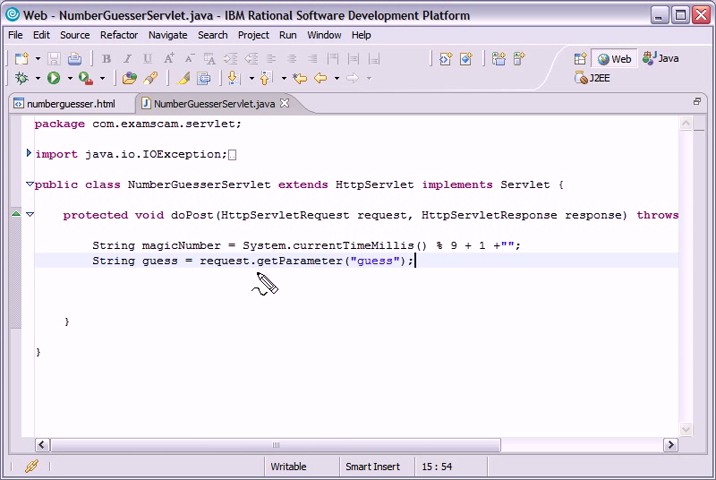
# Preview numberguesser.html with its guess field, then return to the NumberGuesserServlet source
pyautogui.click(65, 103)
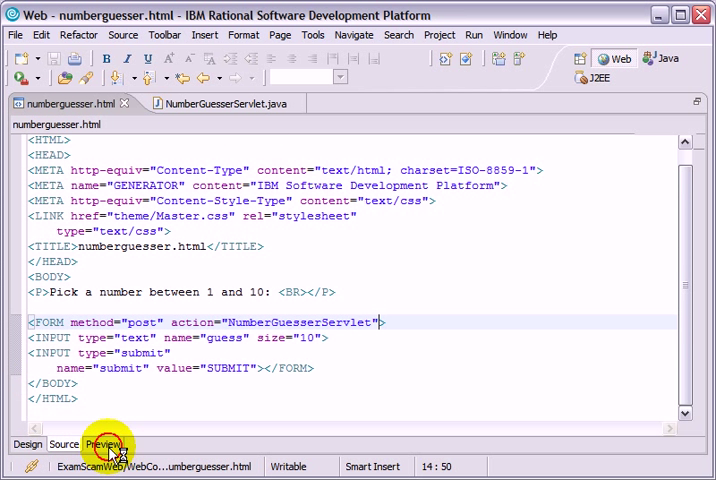
pyautogui.click(102, 444)
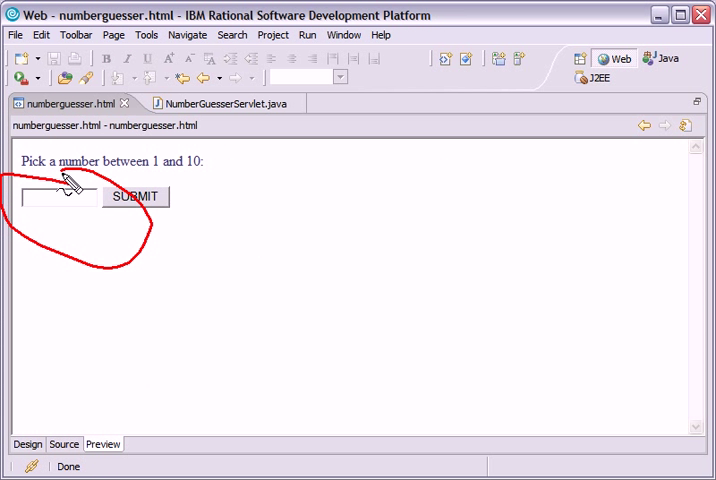
pyautogui.click(213, 103)
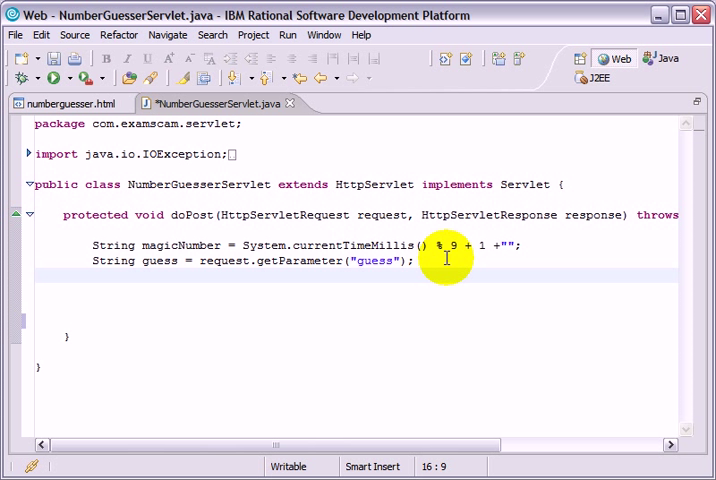
# Write the if branch on guess.equals(magicNumber) printing 'Correct! The magic number...' via response.getWriter().print
pyautogui.write('if (guess)')
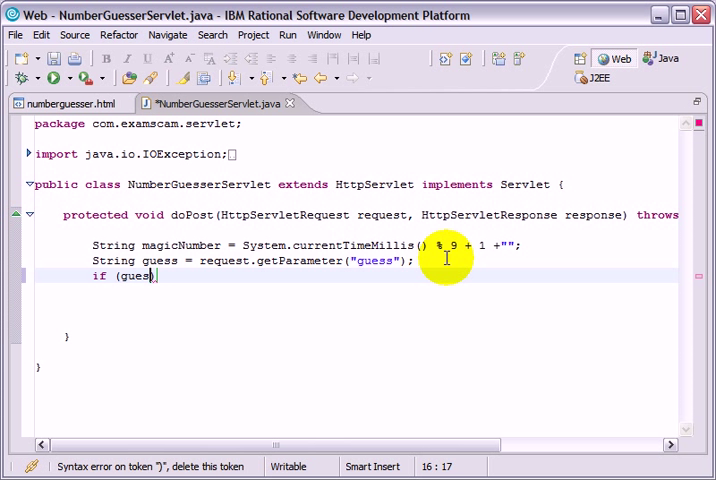
pyautogui.write('.equals()')
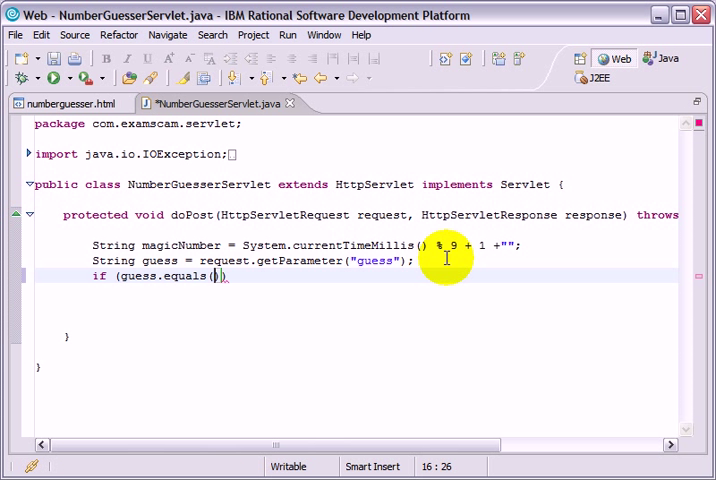
pyautogui.write('magicNumber')
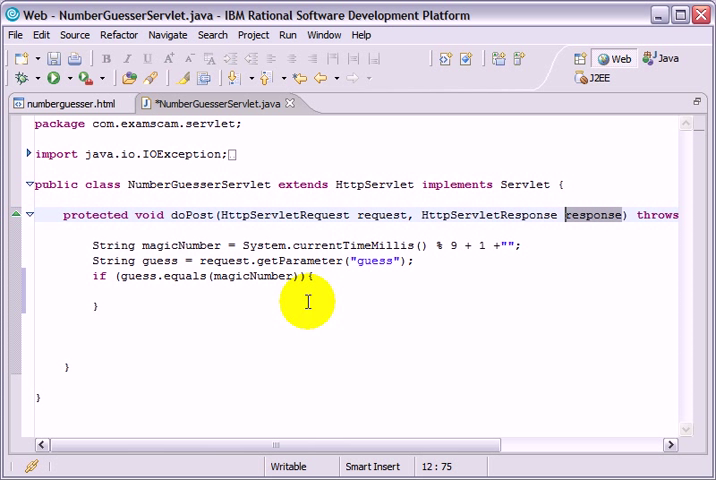
pyautogui.write('response.getWriteR(')
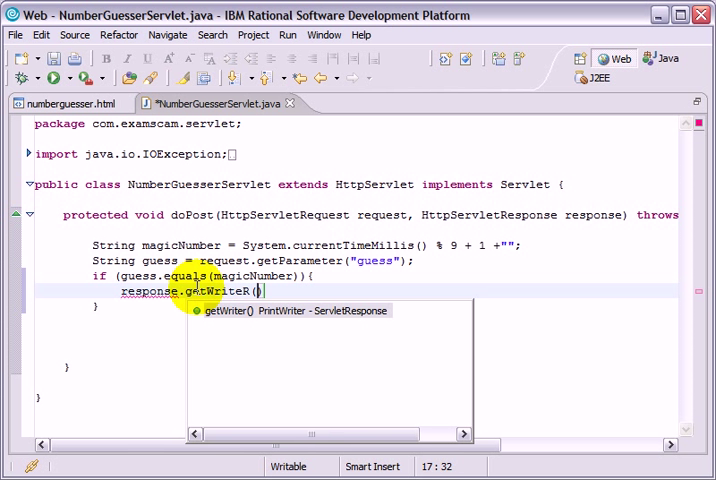
pyautogui.write(').print("")')
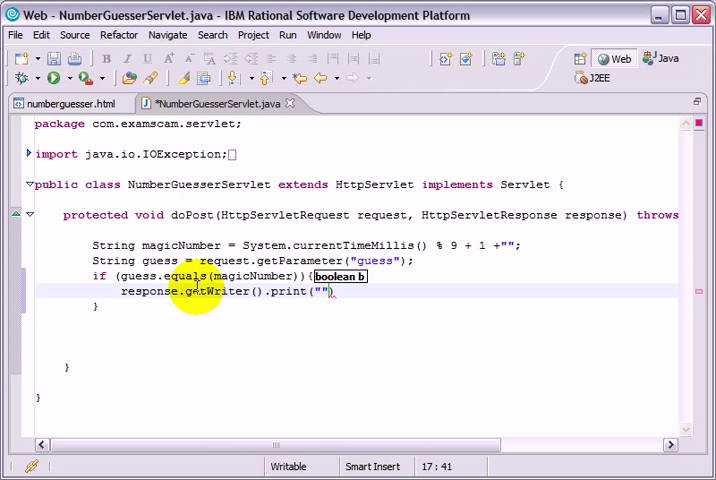
pyautogui.write('Correct')
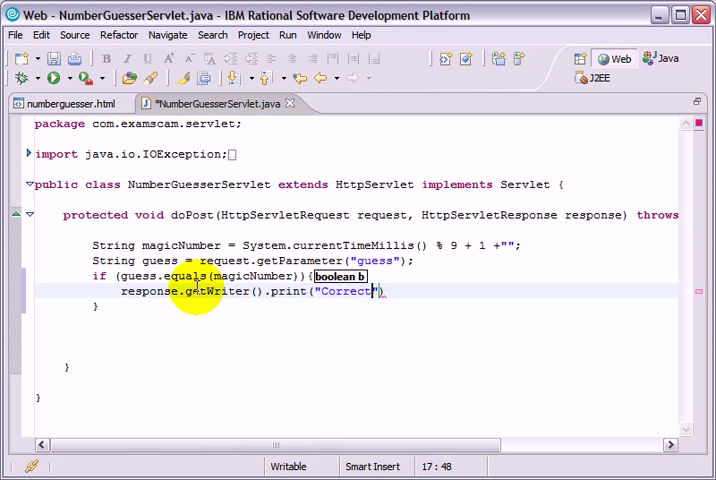
pyautogui.write('! The magic number was:')
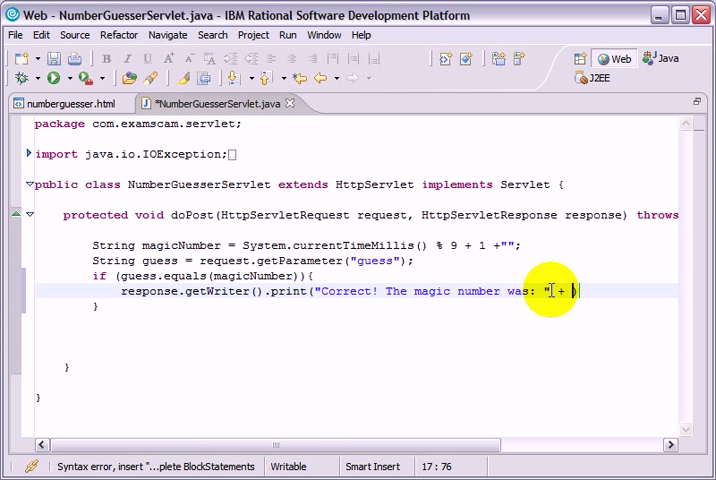
pyautogui.write('magicNumber')
pyautogui.click(357, 321)
pyautogui.write('els')
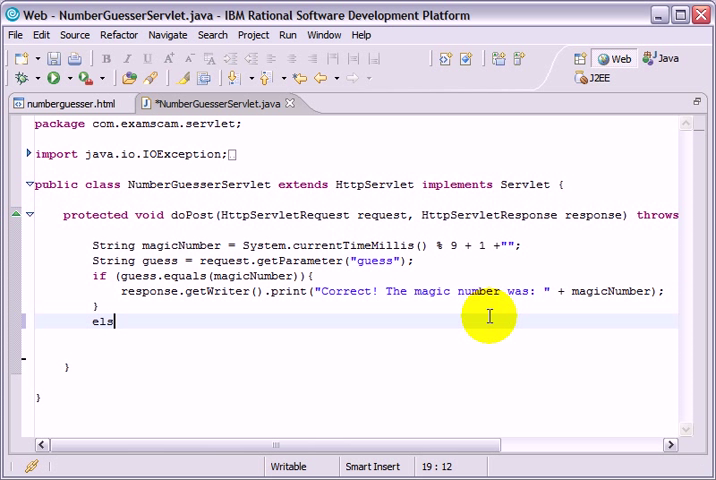
# Write the else branch printing 'Sorry, the magic number...' via response.getWriter().print, then save
pyautogui.write('e {')
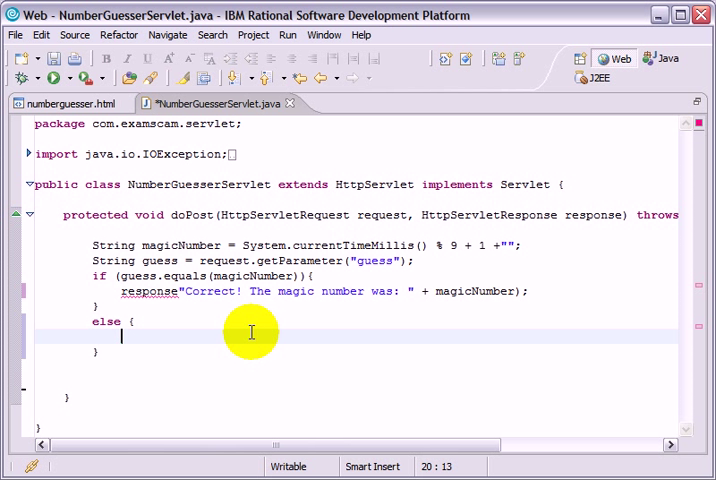
pyautogui.write('.getWriter().print(')
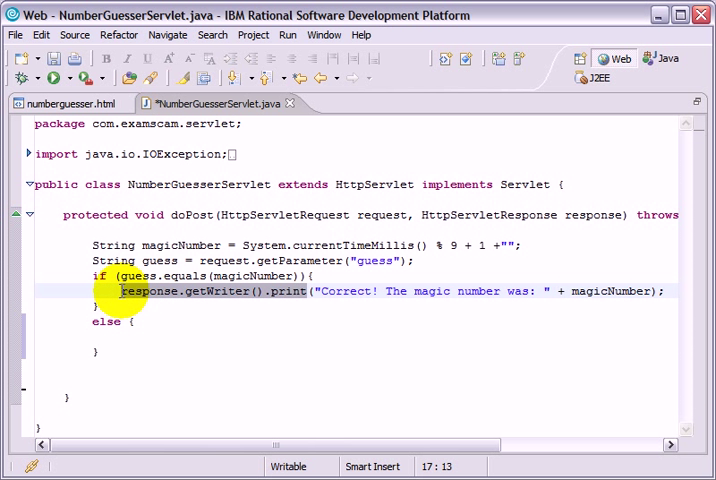
pyautogui.write('response.getWriter().print("S')
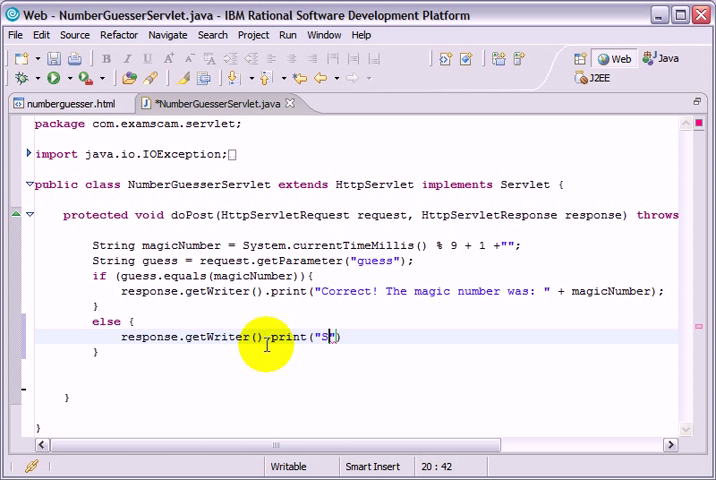
pyautogui.write('orry, the magic number was:')
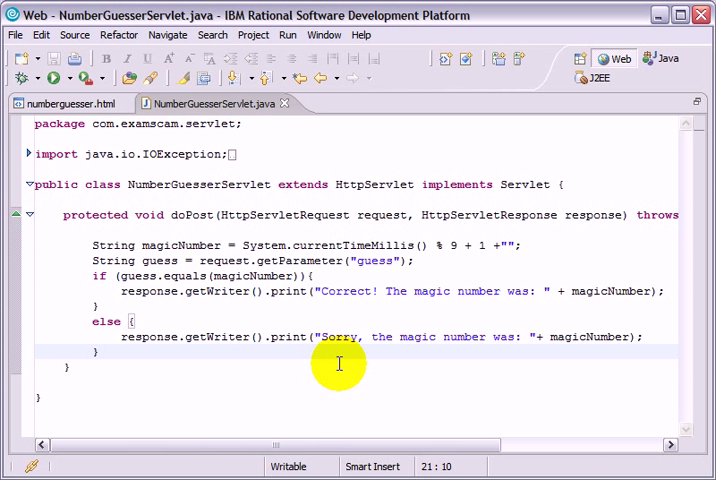
pyautogui.click(65, 104)
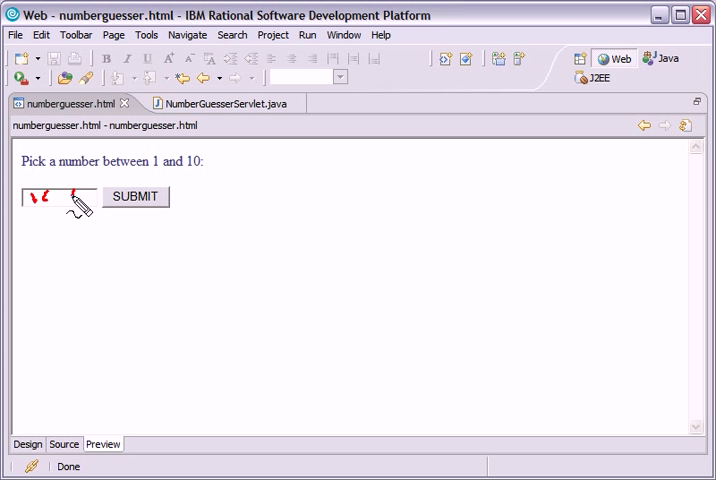
pyautogui.click(50, 444)
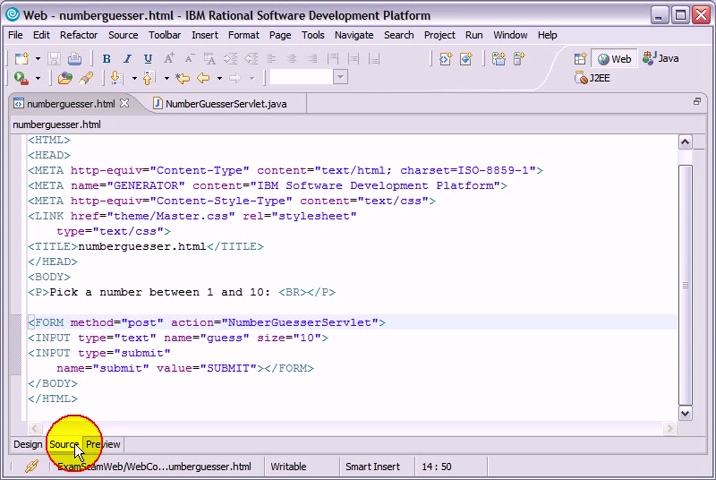
pyautogui.doubleClick(217, 338)
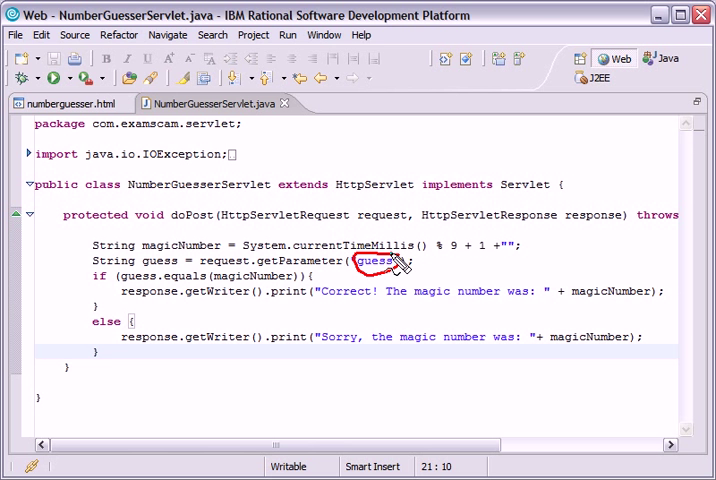
pyautogui.click(72, 103)
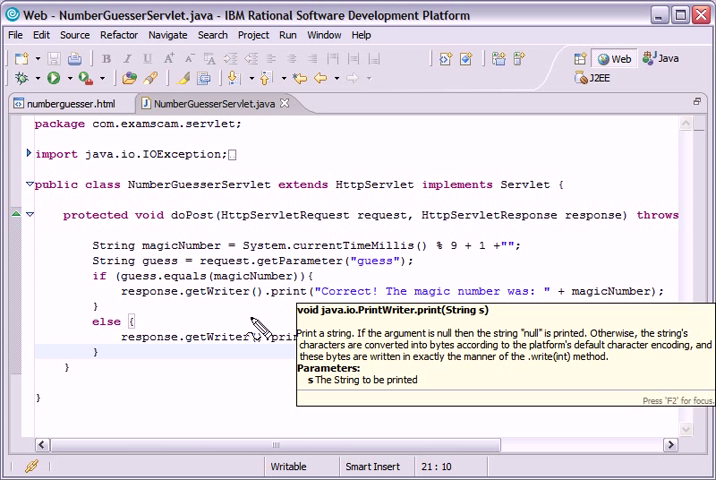
pyautogui.moveTo(256, 330)
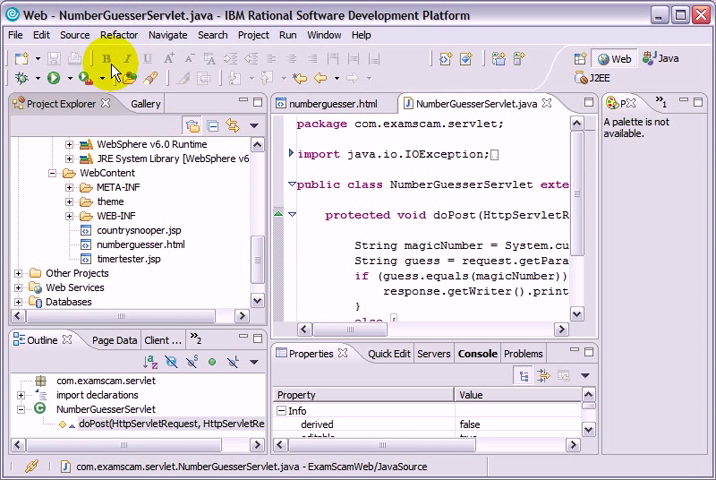
# Run numberguesser.html on the test server so it opens at localhost:9080/ExamScamWeb
pyautogui.click(15, 34)
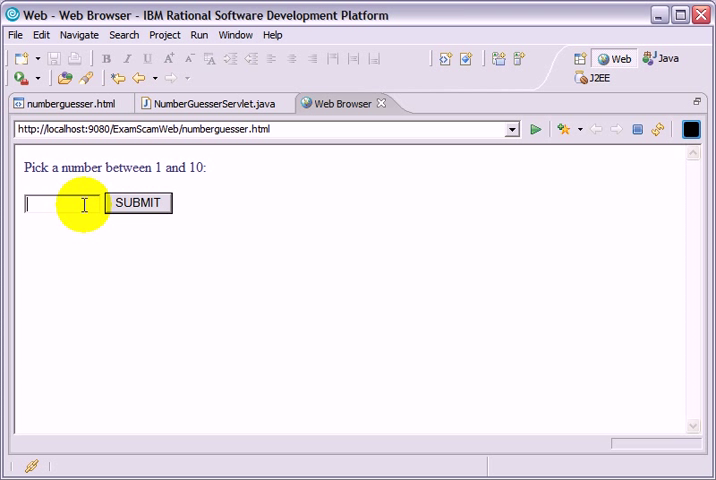
# Submit the guess 5 several times, going back each time, getting Correct and Sorry replies with magic numbers 9 and 4
pyautogui.click(137, 203)
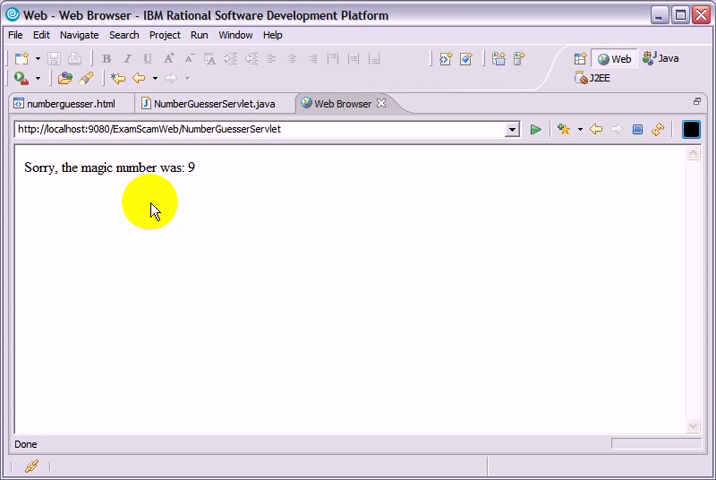
pyautogui.click(600, 130)
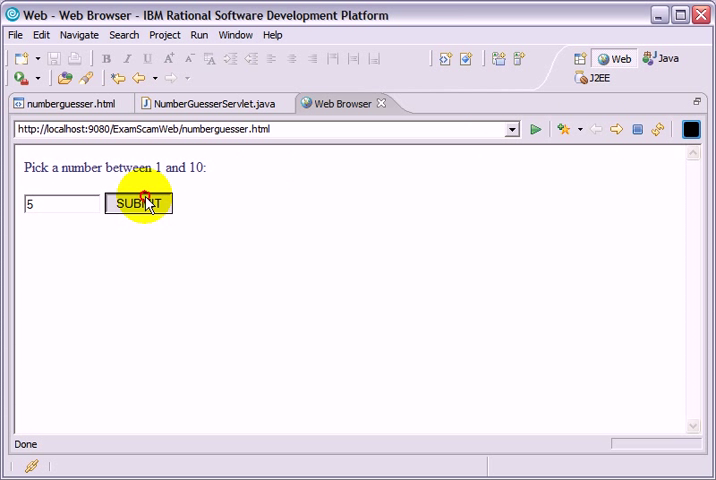
pyautogui.click(139, 202)
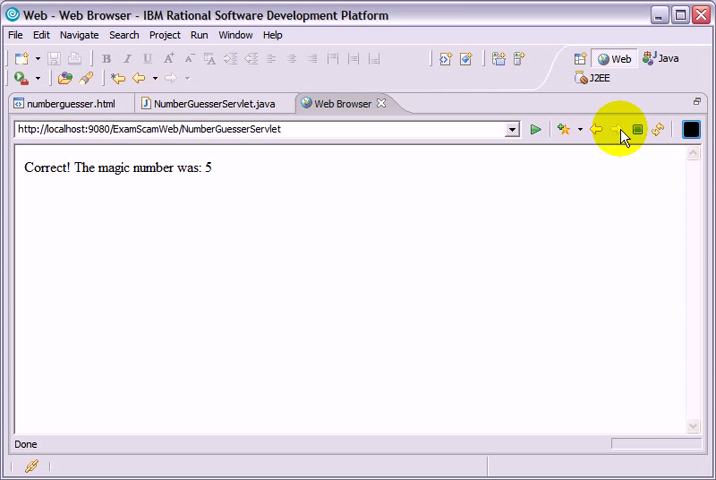
pyautogui.click(617, 129)
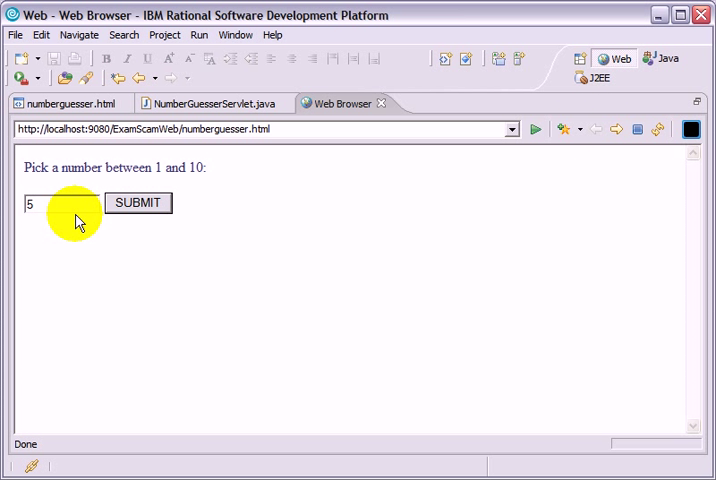
pyautogui.click(138, 202)
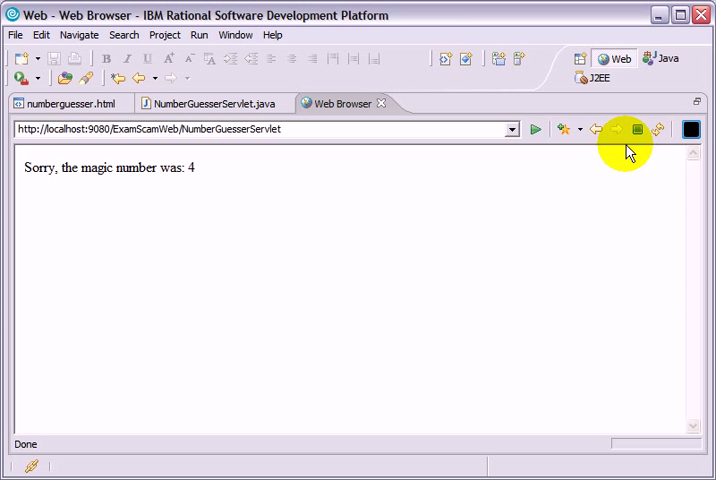
pyautogui.click(615, 129)
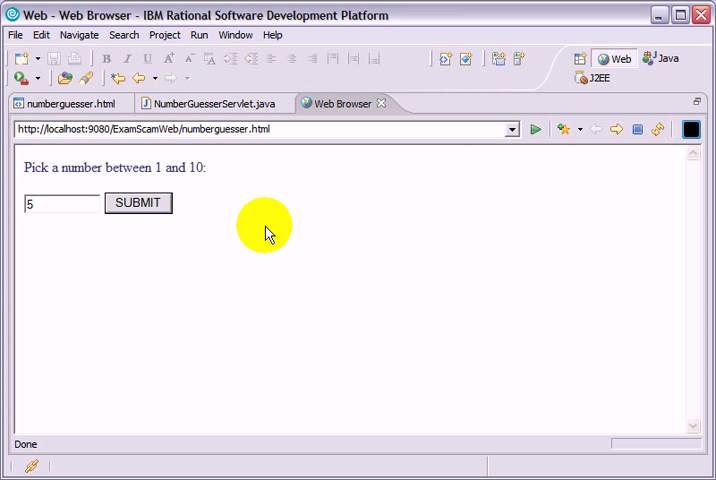
pyautogui.moveTo(251, 301)
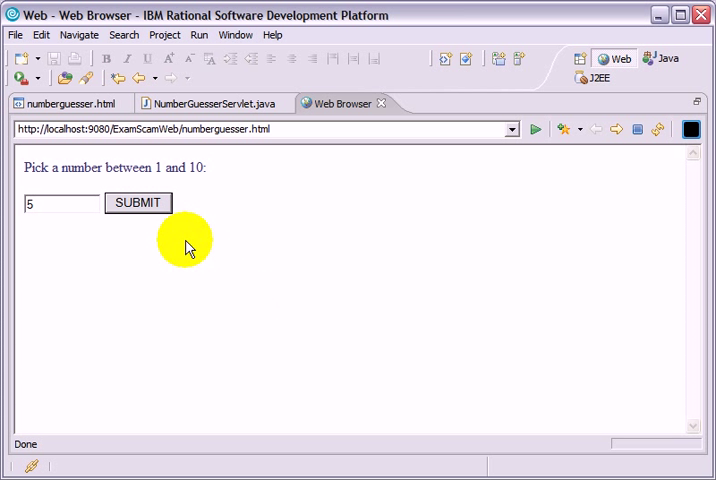
pyautogui.click(137, 202)
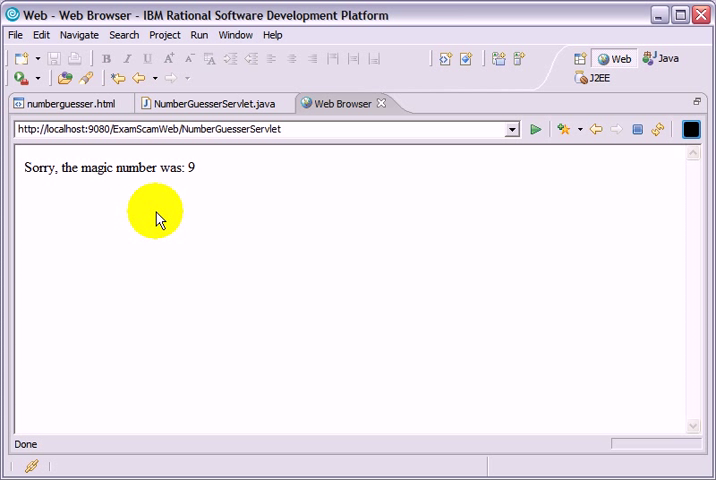
pyautogui.moveTo(214, 332)
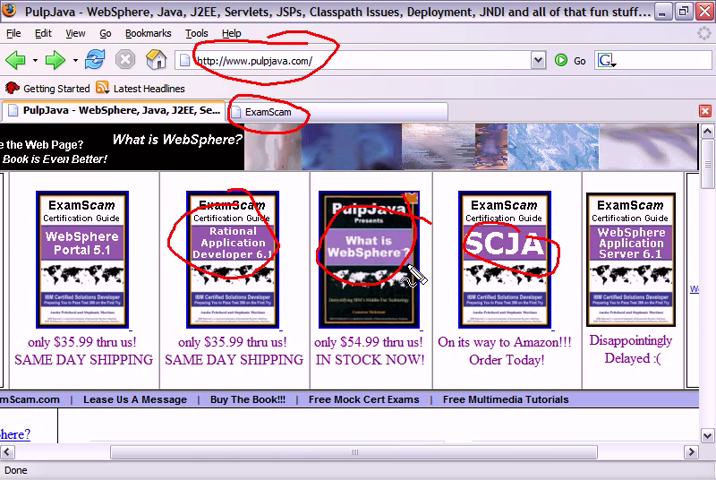
pyautogui.moveTo(315, 290)
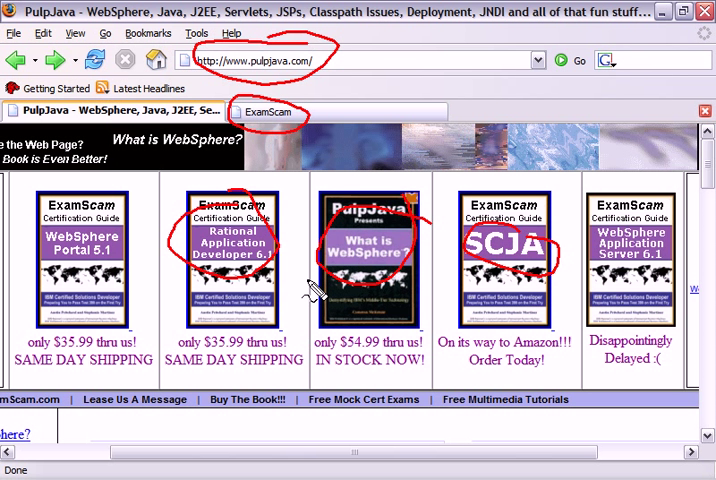